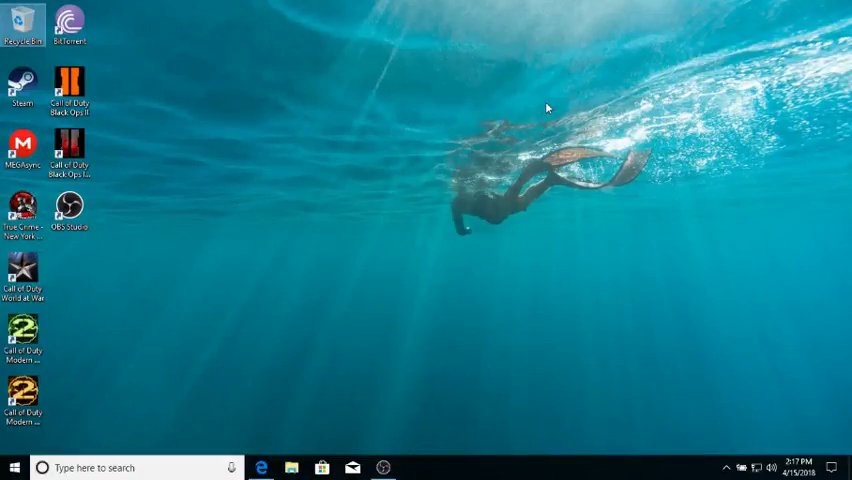
{"action": "mouse_move", "coordinate": [458, 145]}
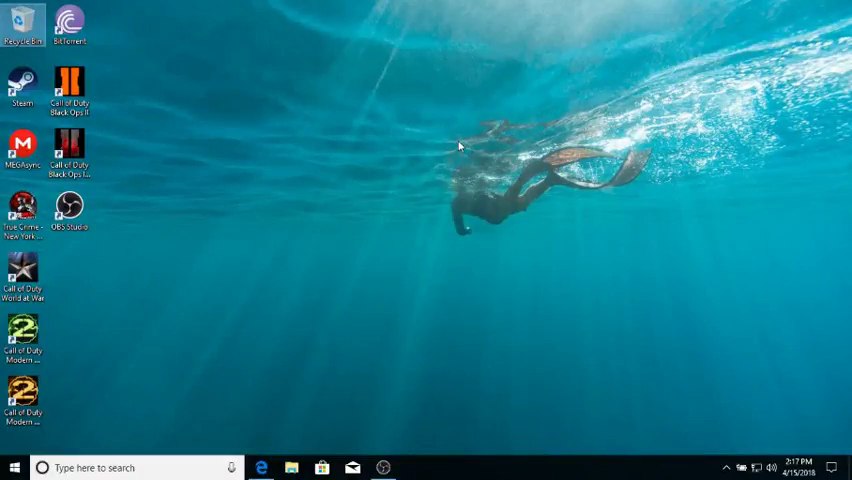
{"action": "mouse_move", "coordinate": [425, 133]}
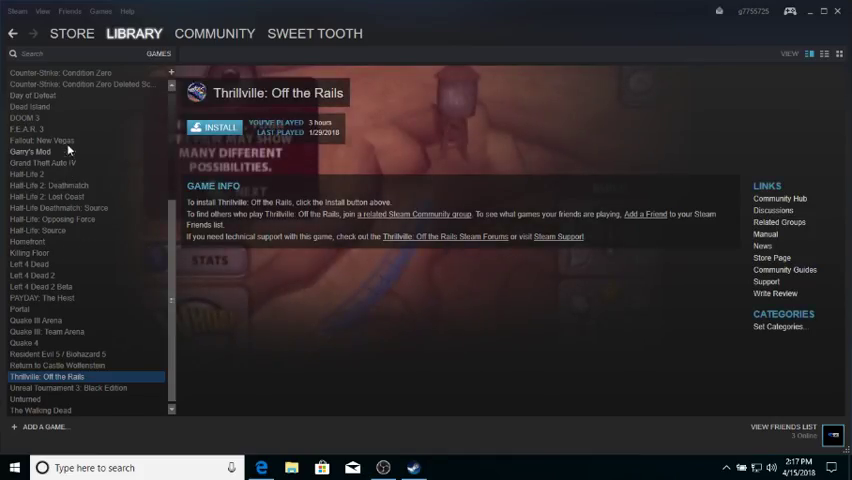
- Close the Steam library window and return to the desktop
{"action": "left_click", "coordinate": [58, 106]}
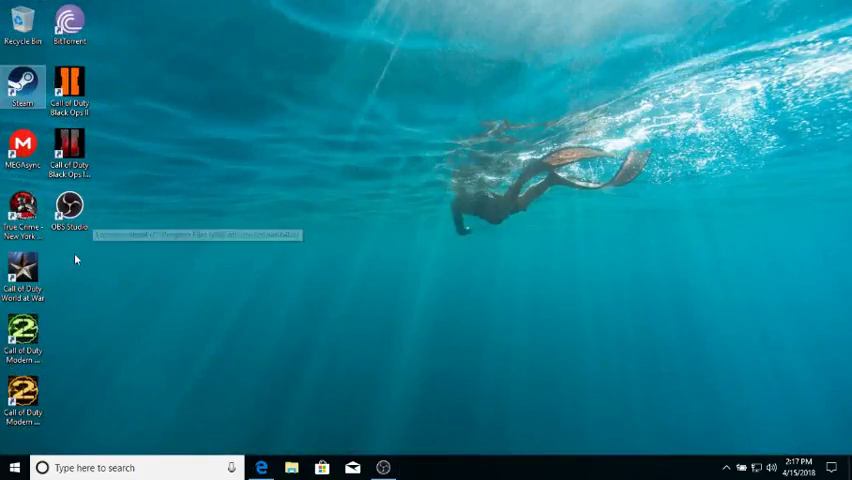
{"action": "mouse_move", "coordinate": [24, 270]}
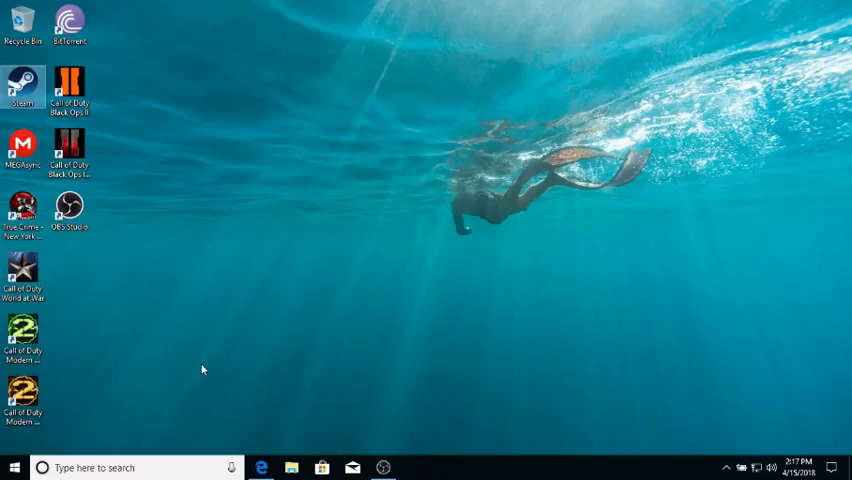
- Browse File Explorer into This PC > Local Disk (C:) > Program Files (x86)
{"action": "left_click", "coordinate": [291, 467]}
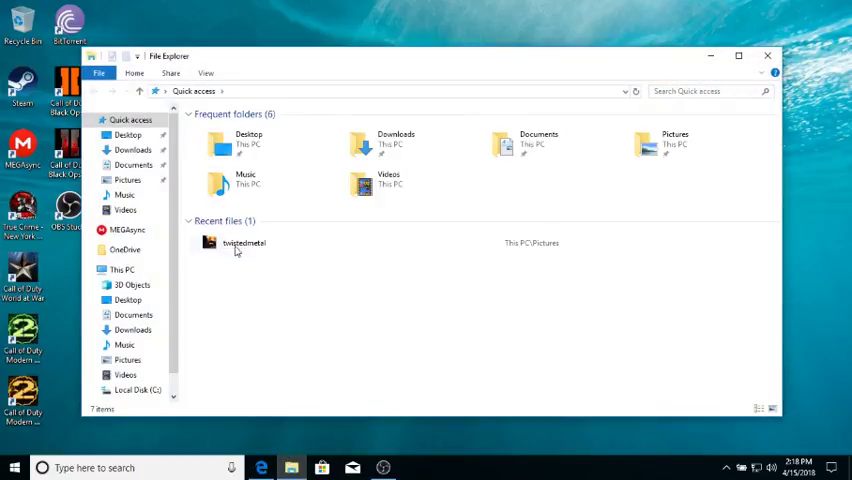
{"action": "left_click", "coordinate": [120, 269]}
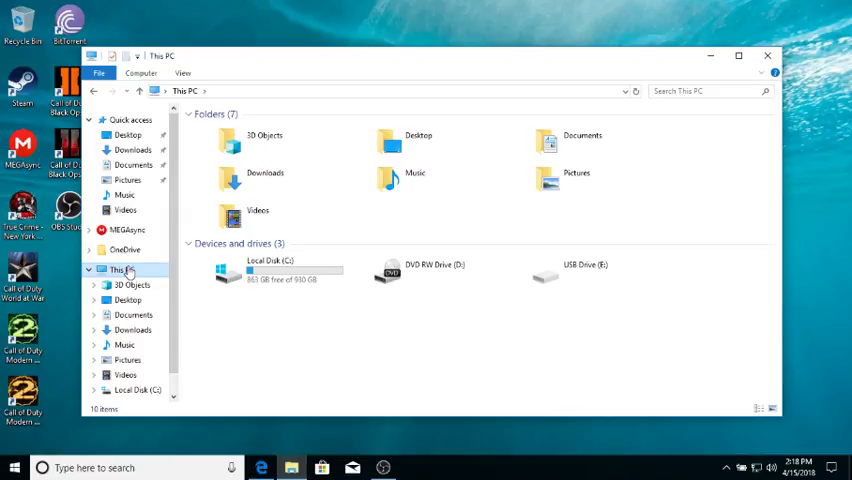
{"action": "left_click", "coordinate": [270, 270]}
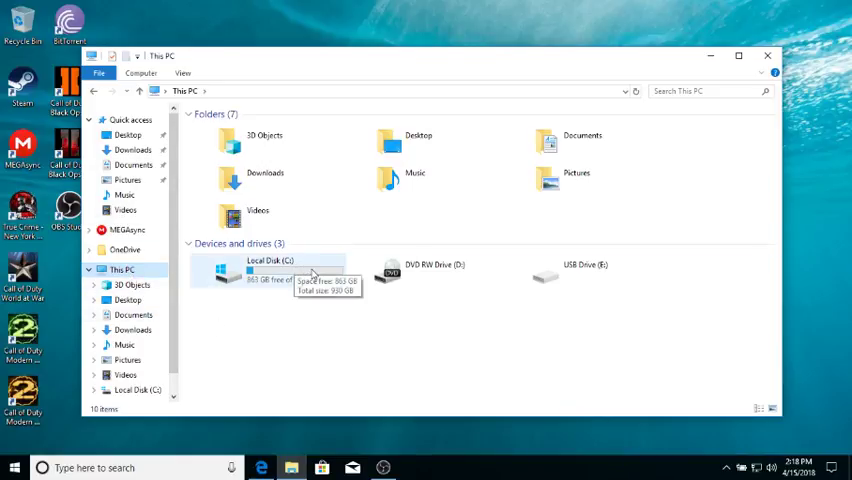
{"action": "double_click", "coordinate": [270, 270]}
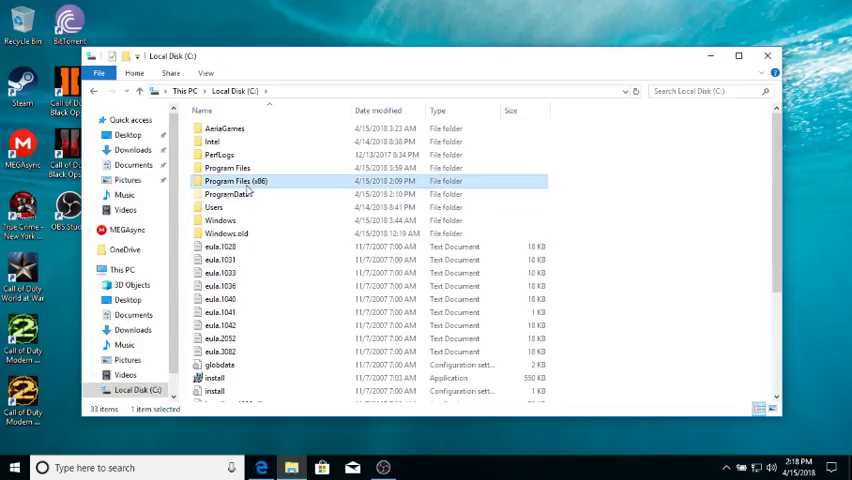
{"action": "double_click", "coordinate": [235, 181]}
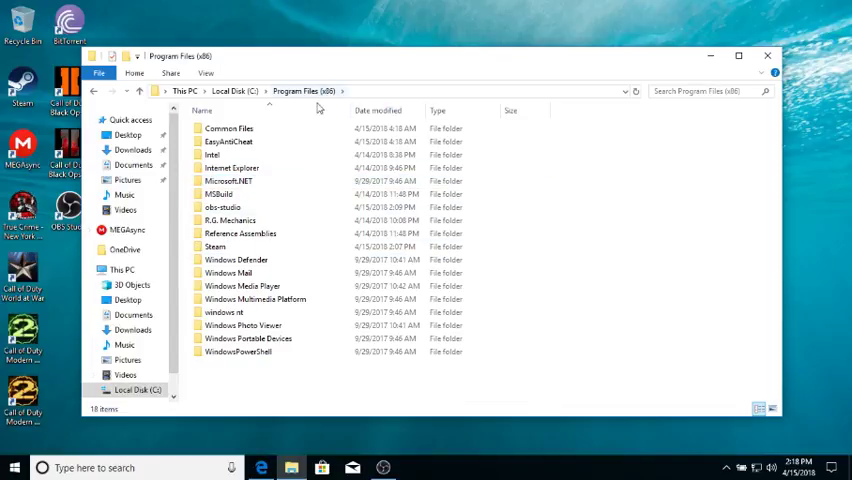
- Continue into Steam > steamapps > common > Call of Duty World at War
{"action": "left_click", "coordinate": [215, 246]}
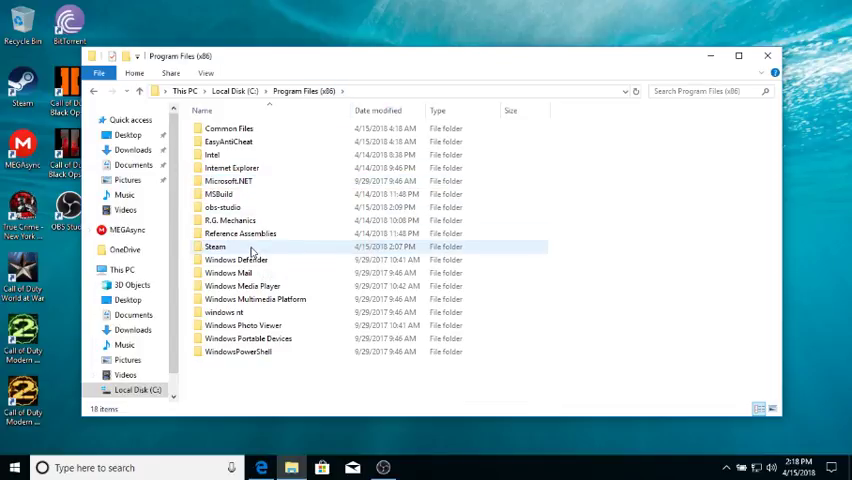
{"action": "mouse_move", "coordinate": [215, 247]}
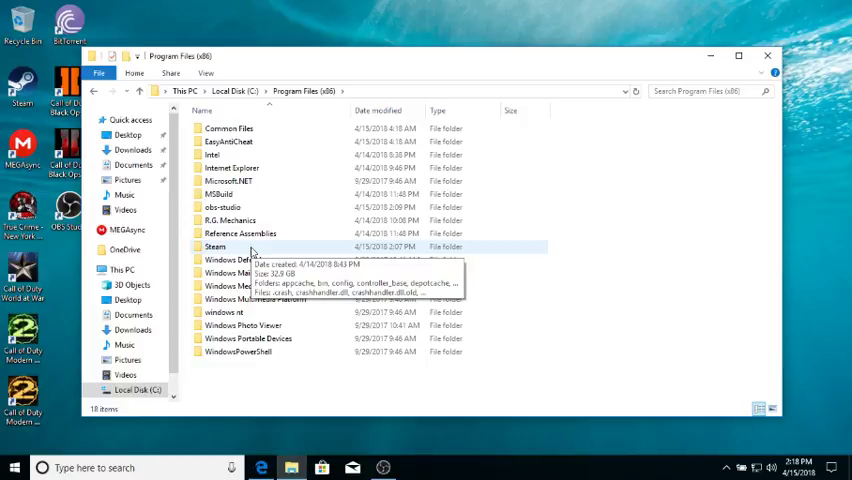
{"action": "double_click", "coordinate": [215, 247]}
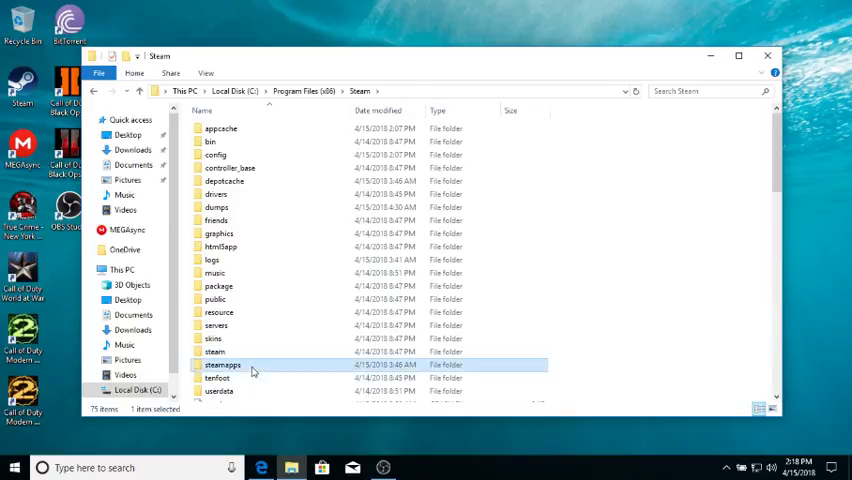
{"action": "double_click", "coordinate": [223, 364]}
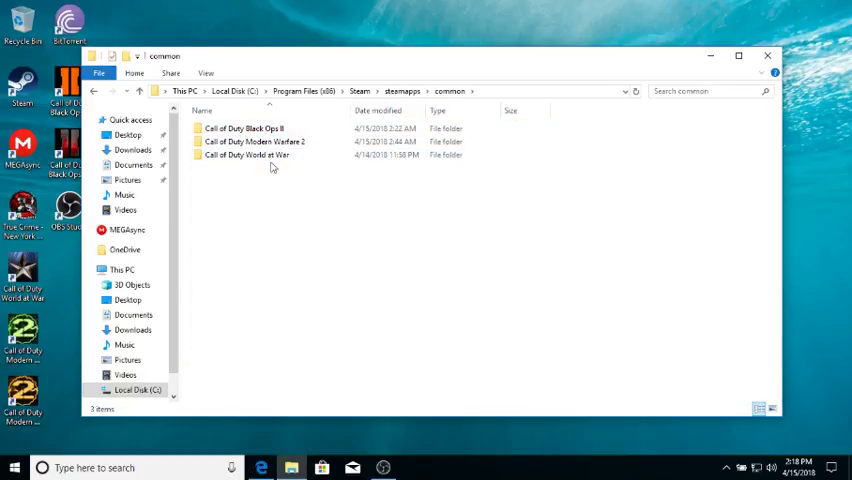
{"action": "double_click", "coordinate": [247, 155]}
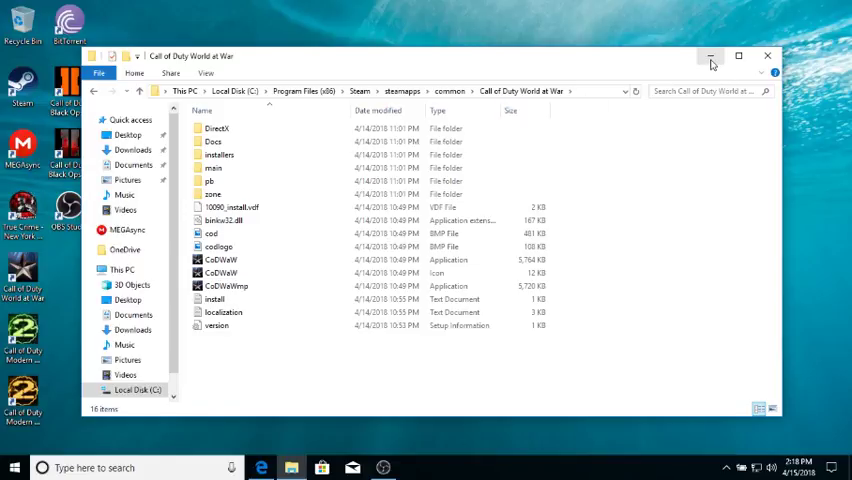
{"action": "mouse_move", "coordinate": [710, 53]}
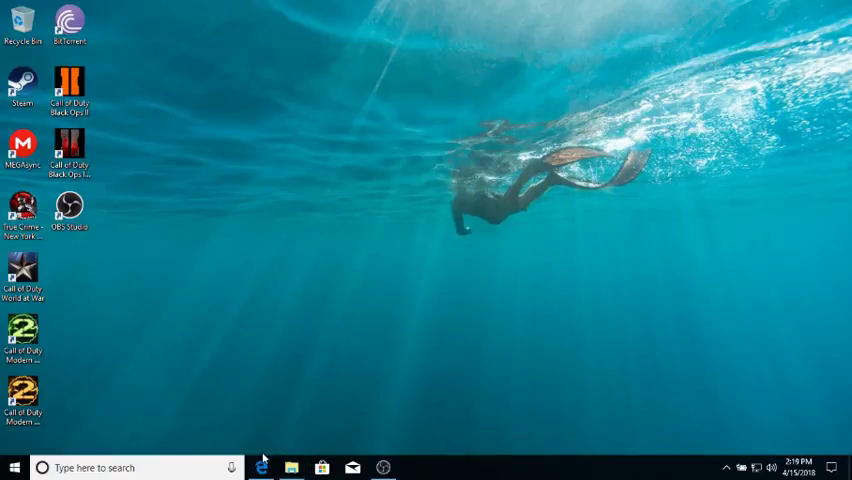
- Launch Edge on ugx-mods.com and reach the forum's Map Releases board
{"action": "left_click", "coordinate": [262, 467]}
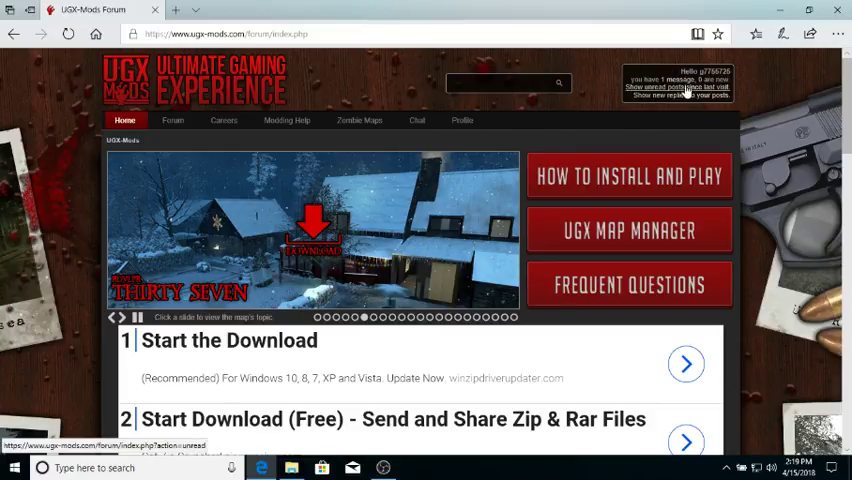
{"action": "left_click", "coordinate": [359, 120]}
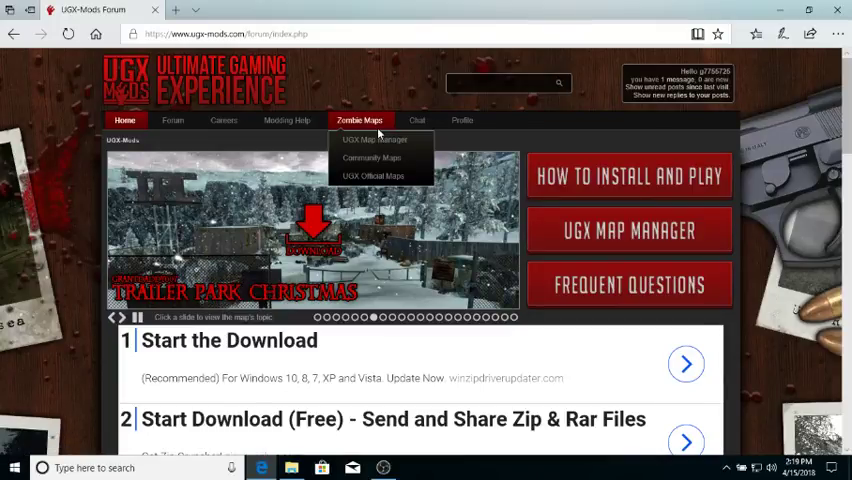
{"action": "mouse_move", "coordinate": [372, 158]}
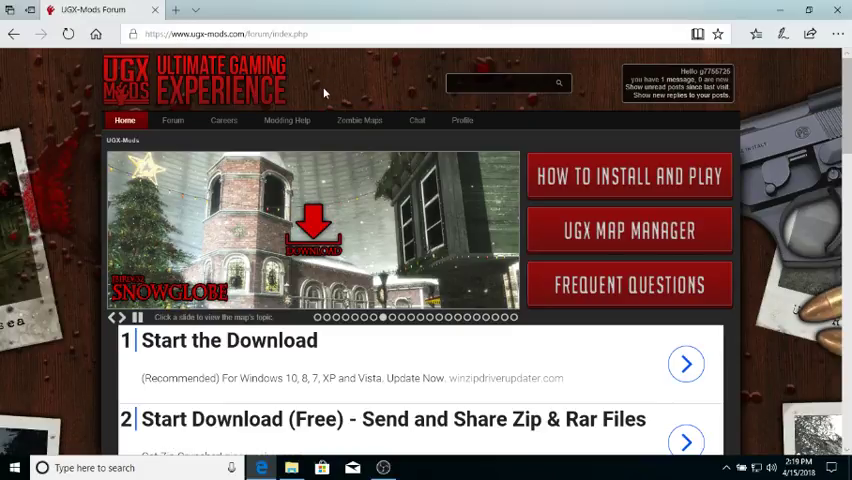
{"action": "left_click", "coordinate": [359, 120]}
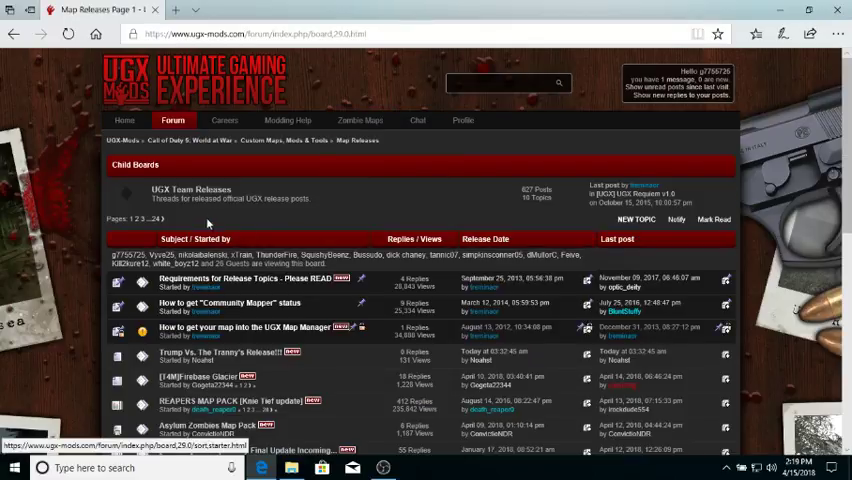
- Follow the breadcrumb up to the Custom Maps, Mods & Tools board
{"action": "scroll", "scroll_direction": "down", "scroll_amount": 3}
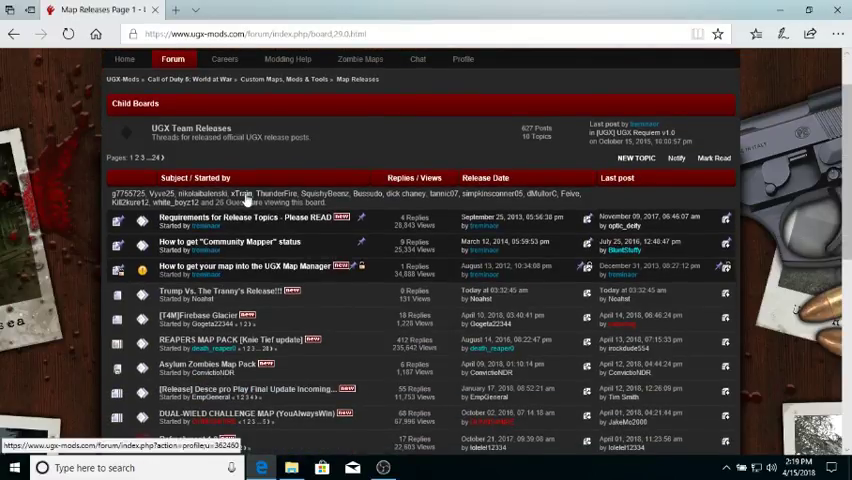
{"action": "scroll", "scroll_direction": "down", "scroll_amount": 3}
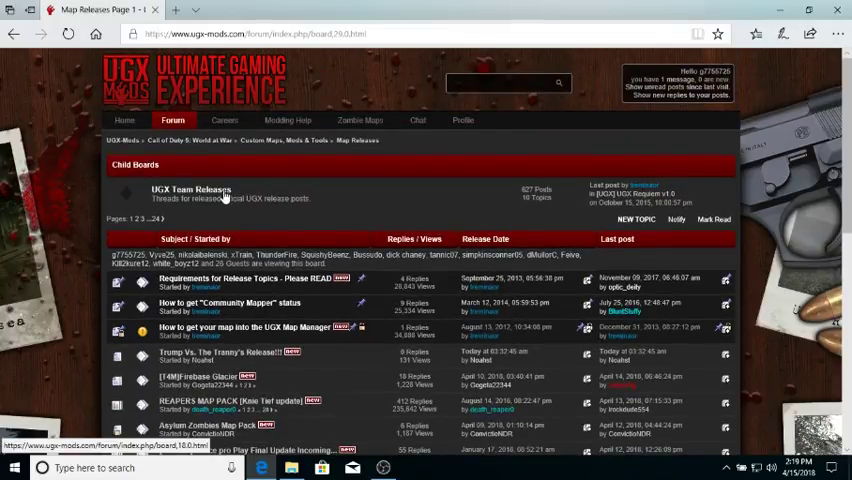
{"action": "mouse_move", "coordinate": [272, 158]}
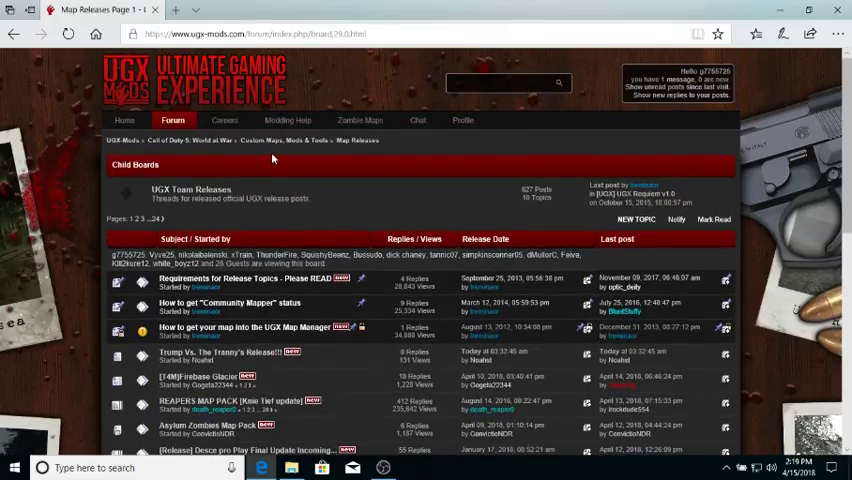
{"action": "mouse_move", "coordinate": [293, 137]}
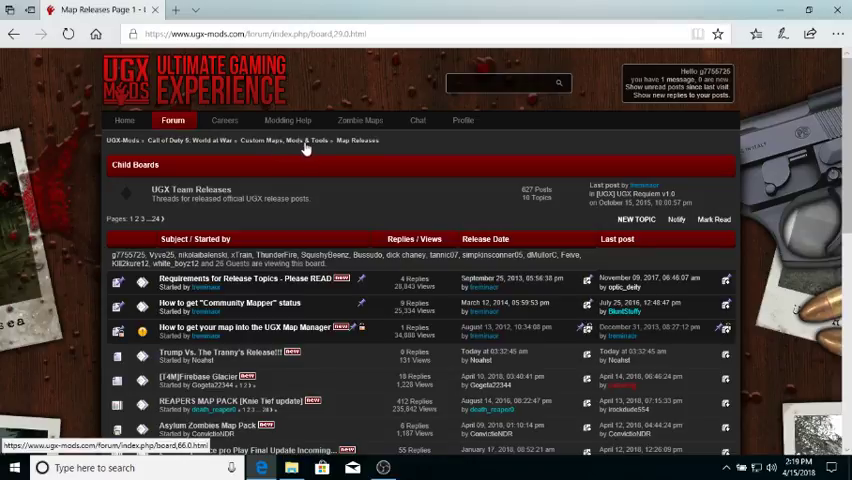
{"action": "left_click", "coordinate": [288, 120]}
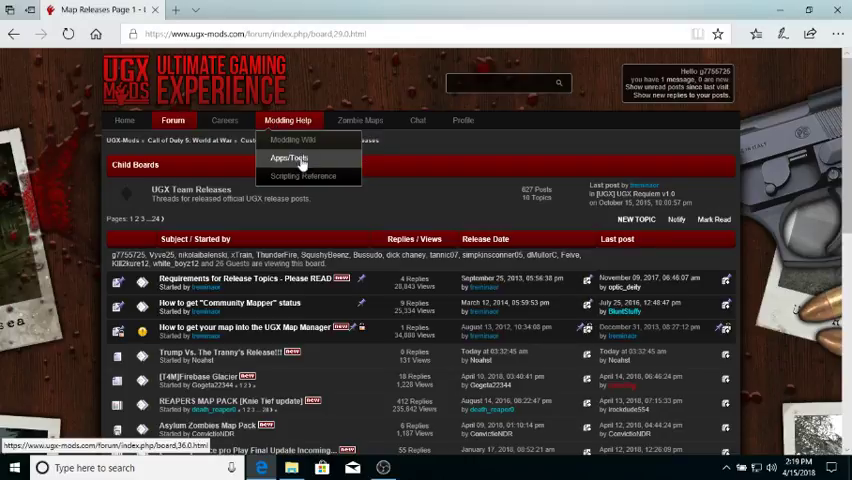
{"action": "left_click", "coordinate": [290, 158]}
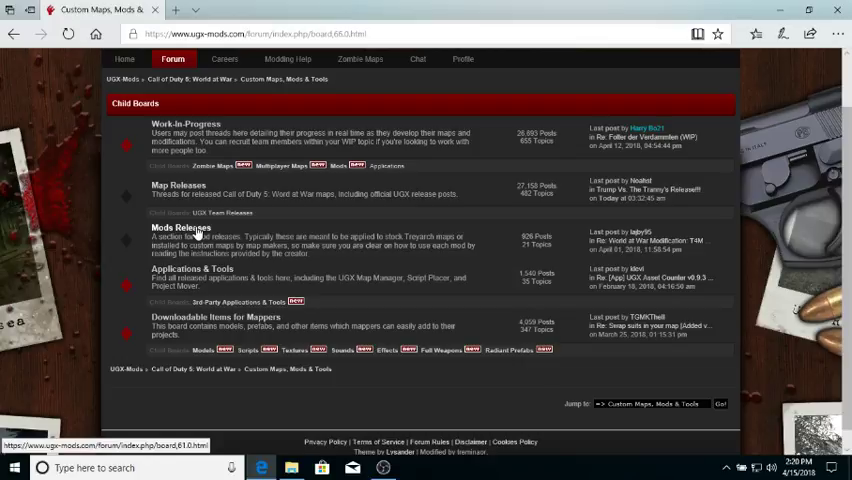
- Enter Mods Releases, the [Beta] UGX Mod Standalone v1.1.0 topic, down to Download & Documentation
{"action": "left_click", "coordinate": [180, 228]}
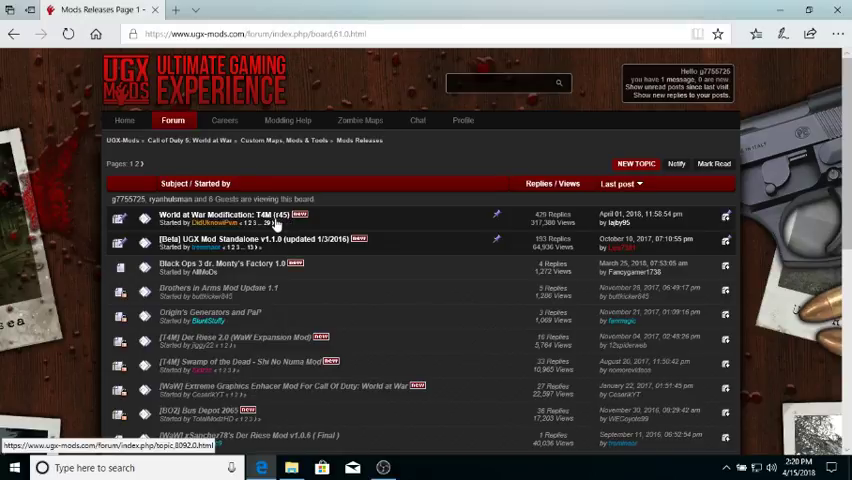
{"action": "mouse_move", "coordinate": [278, 243]}
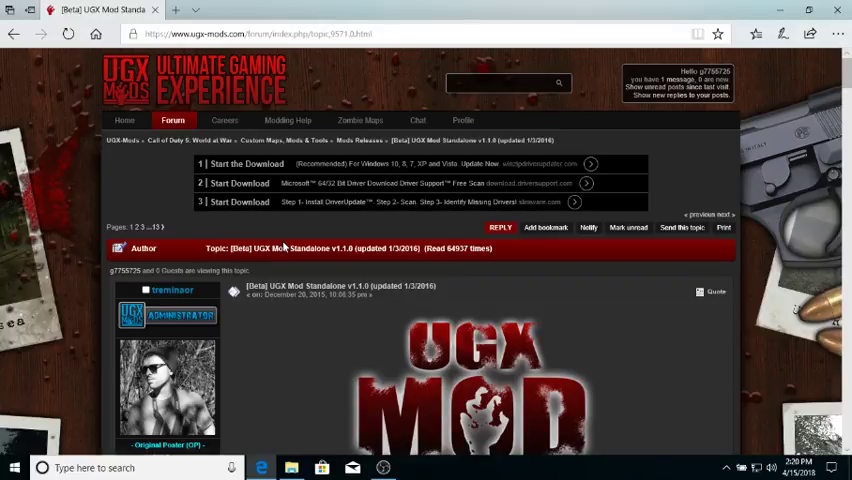
{"action": "mouse_move", "coordinate": [406, 364]}
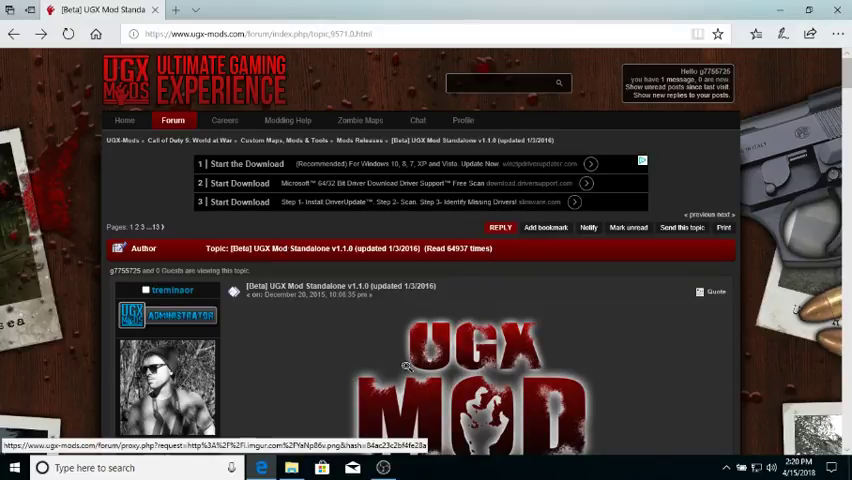
{"action": "scroll", "scroll_direction": "down", "scroll_amount": 3}
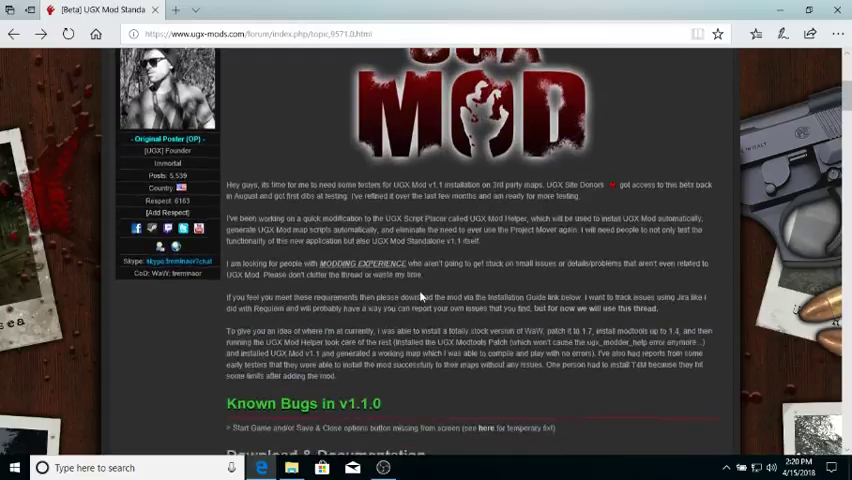
{"action": "scroll", "scroll_direction": "down", "scroll_amount": 3}
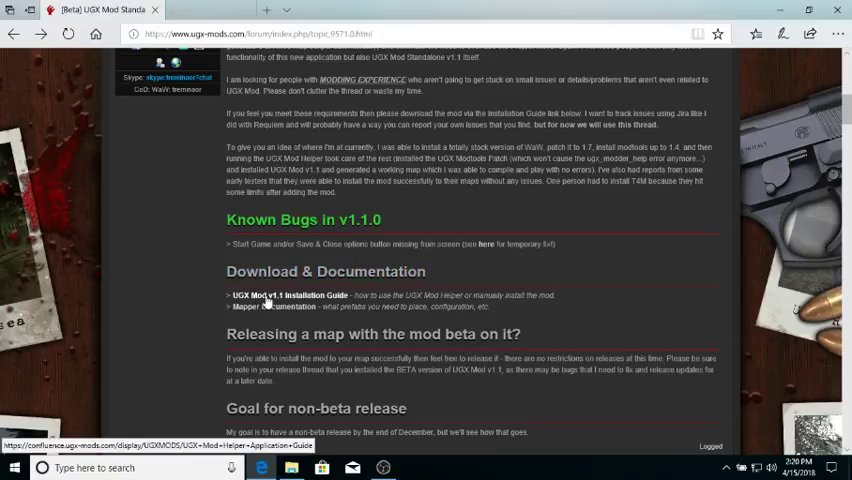
- Follow the v1.1 Installation Guide link through the Page Not Found suggestion to the renamed guide
{"action": "left_click", "coordinate": [287, 295]}
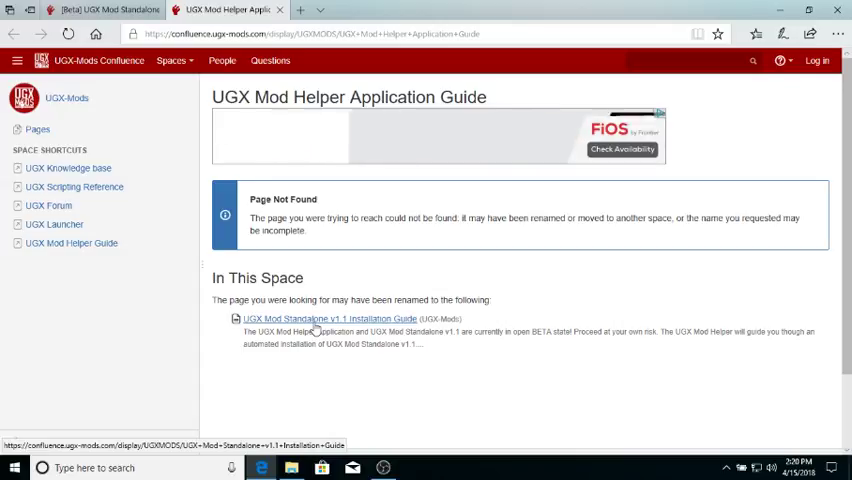
{"action": "left_click", "coordinate": [328, 319]}
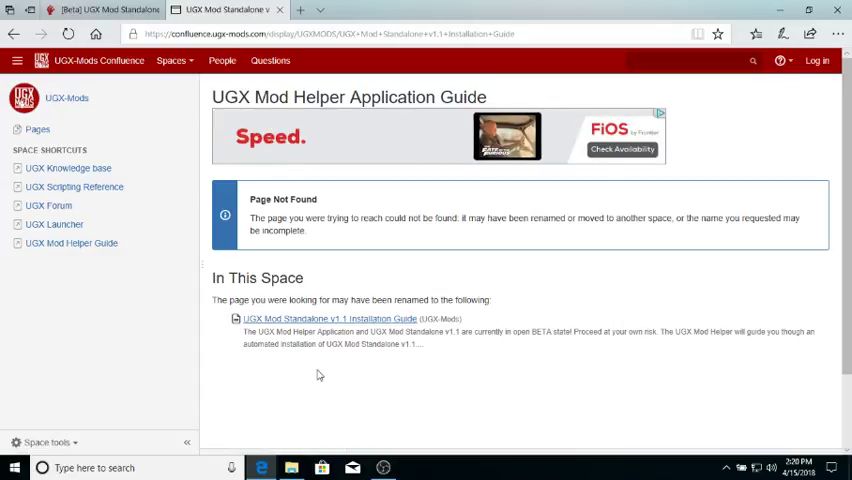
{"action": "left_click", "coordinate": [327, 318]}
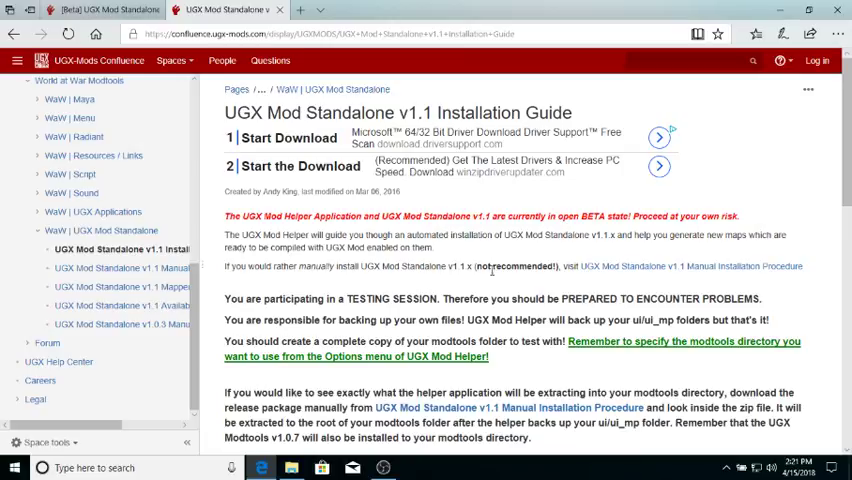
{"action": "mouse_move", "coordinate": [688, 266]}
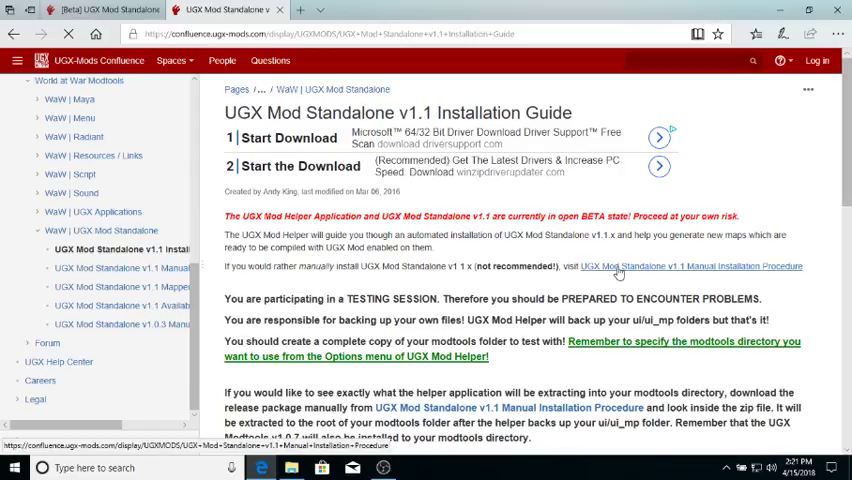
- Go to the UGX Mod Standalone v1.1 Manual Installation Procedure page from the guide intro
{"action": "left_click", "coordinate": [689, 266]}
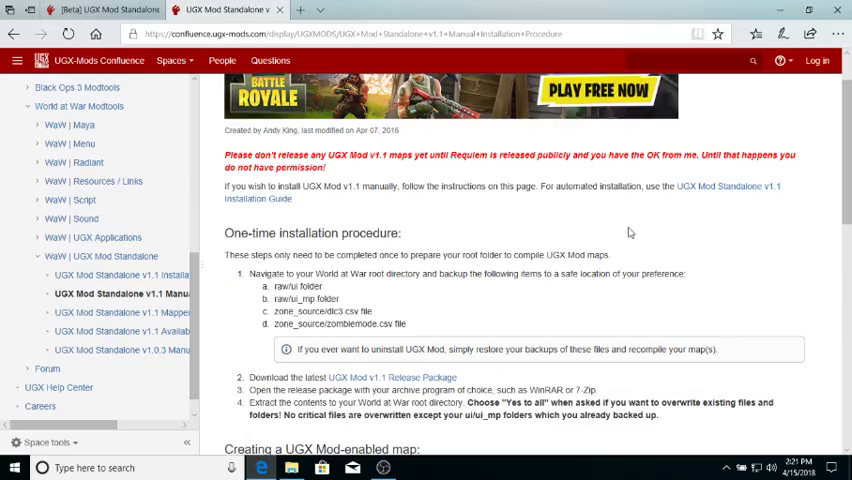
{"action": "scroll", "scroll_direction": "down", "scroll_amount": 3}
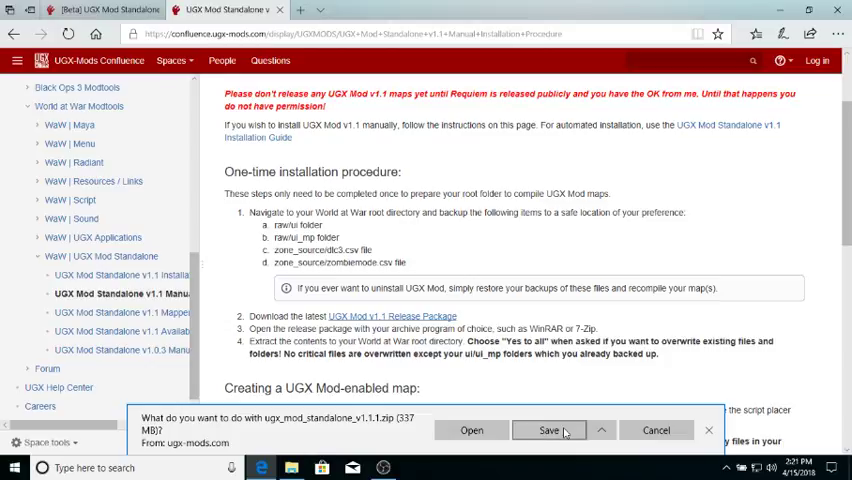
- Save the ugx_mod_standalone_v1.1.1.zip download and start a new tab to search for 7zip
{"action": "left_click", "coordinate": [549, 430]}
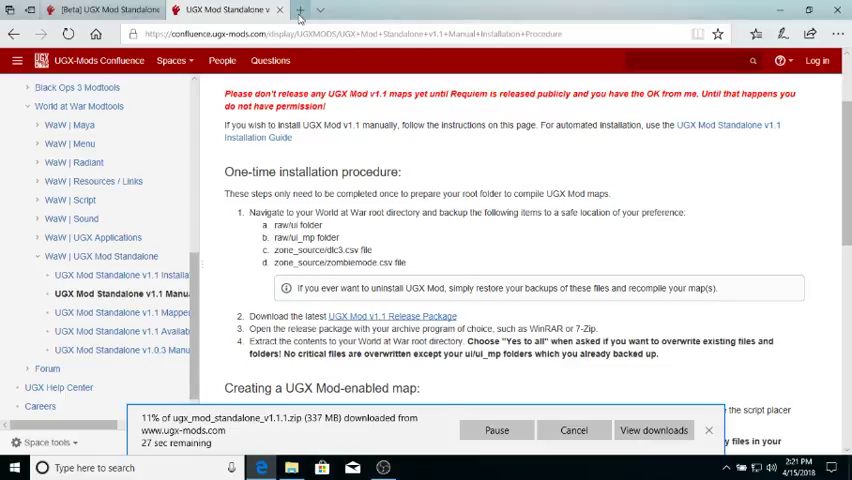
{"action": "left_click", "coordinate": [314, 9]}
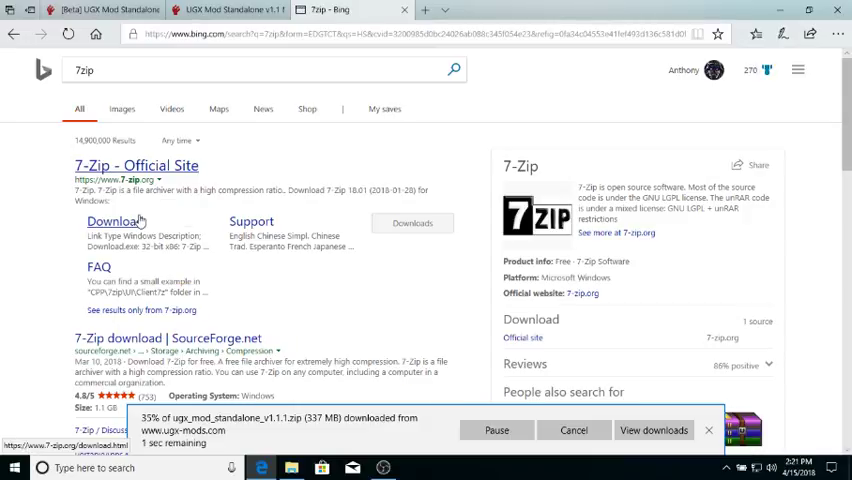
- Reach 7-Zip's official download page and run the 64-bit .exe installer
{"action": "left_click", "coordinate": [114, 221]}
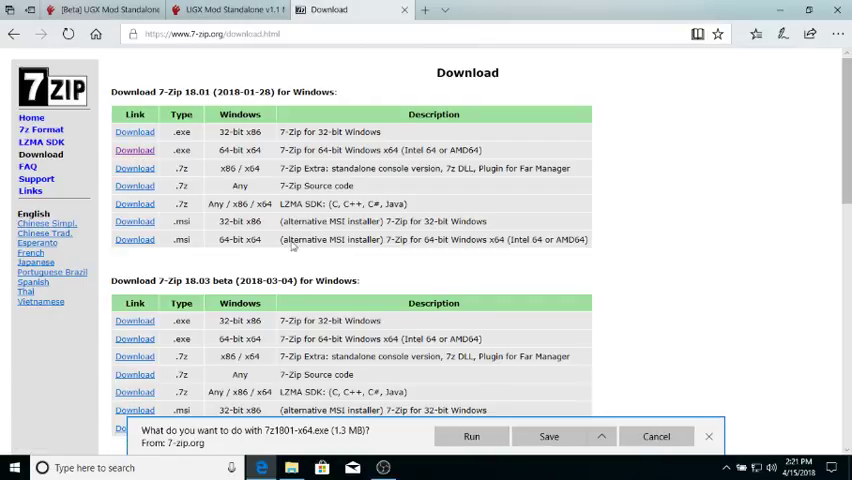
{"action": "left_click", "coordinate": [549, 436]}
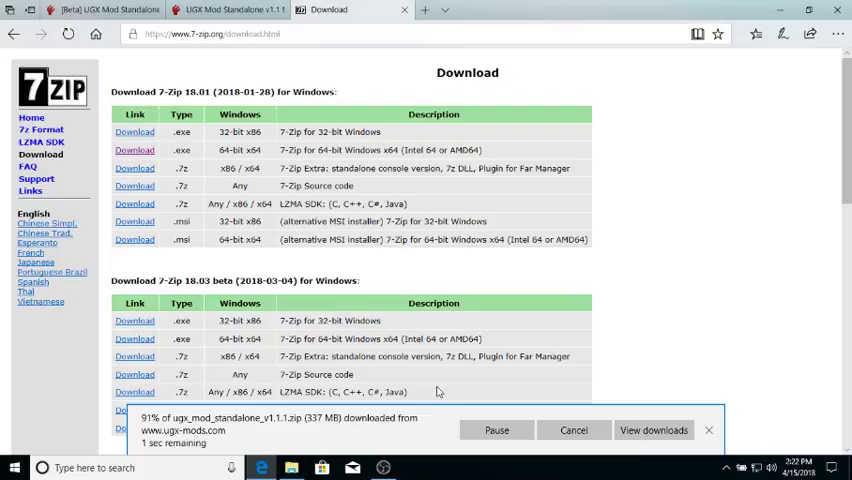
{"action": "mouse_move", "coordinate": [405, 432]}
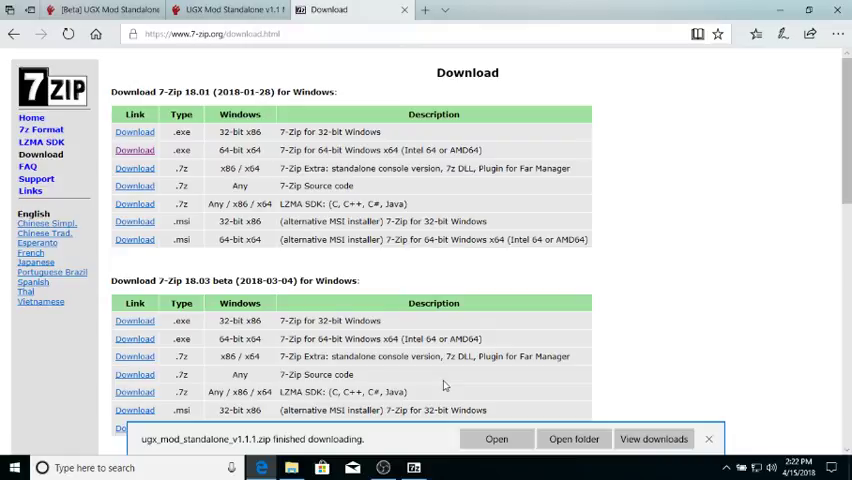
{"action": "mouse_move", "coordinate": [430, 438]}
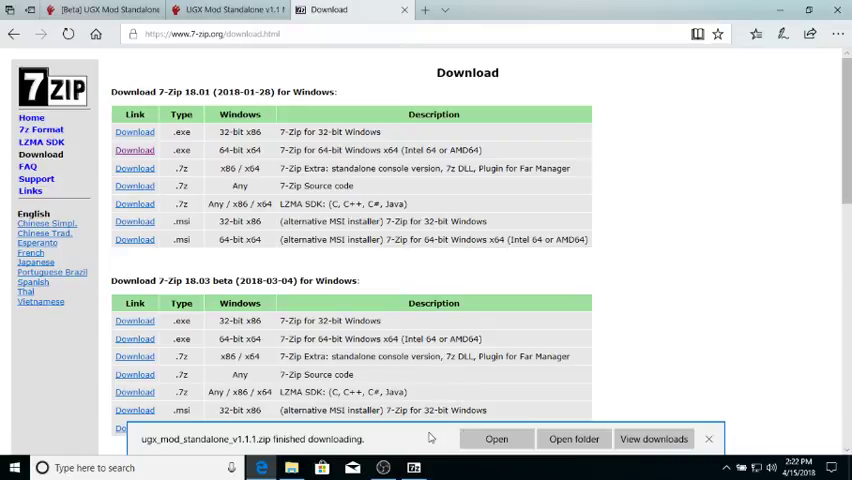
{"action": "mouse_move", "coordinate": [344, 97]}
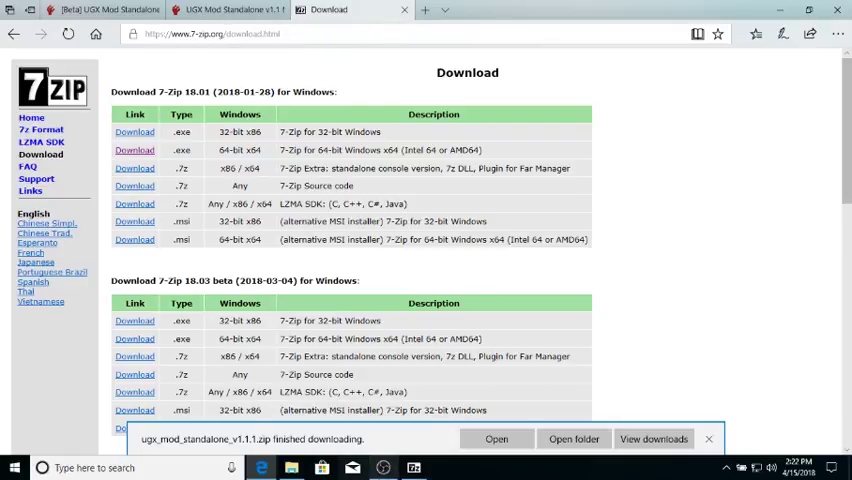
- Close the finished 7-Zip 18.01 setup and return to the UGX Mod beta topic
{"action": "left_click", "coordinate": [496, 439]}
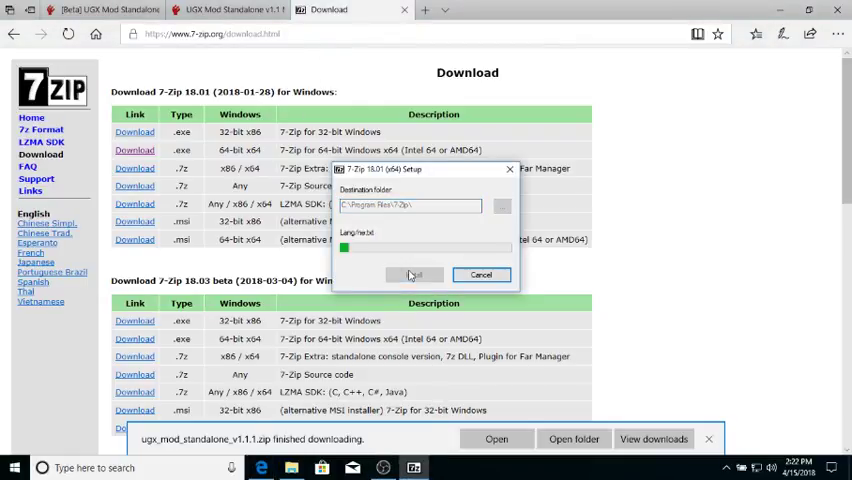
{"action": "left_click", "coordinate": [413, 274]}
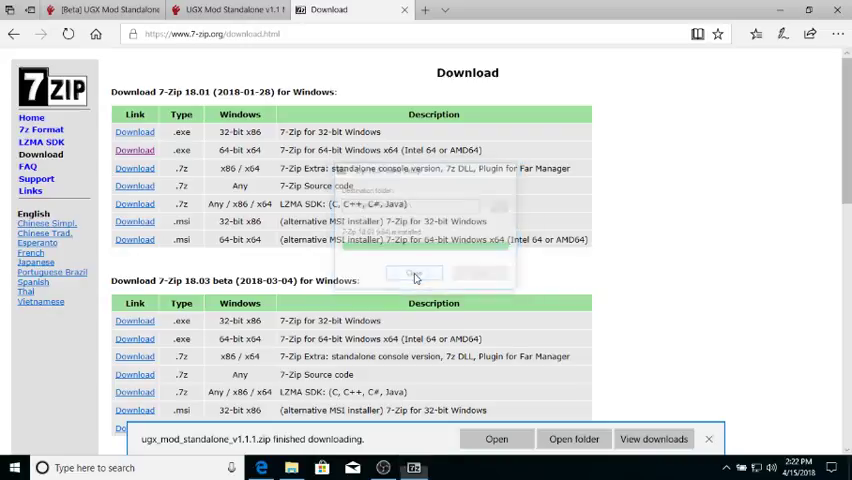
{"action": "left_click", "coordinate": [210, 10]}
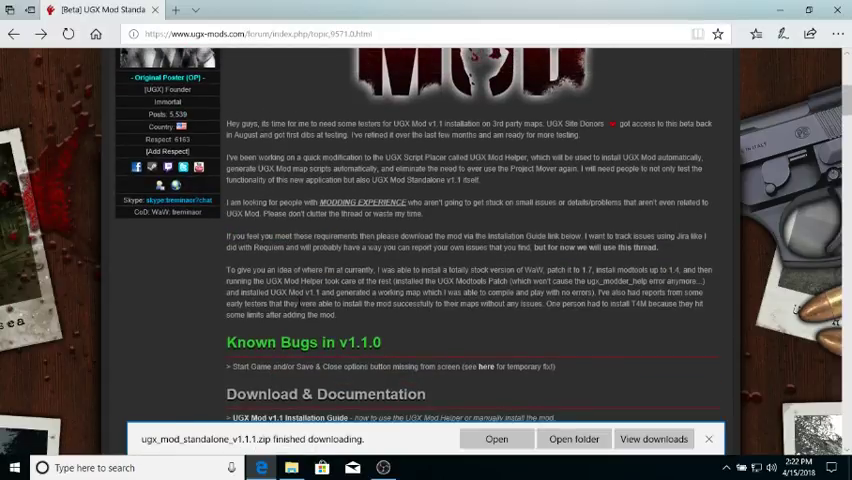
- From the UGX-Mods forum post, reach the MediaFire page for T4M r45 [Release].rar
{"action": "left_click", "coordinate": [12, 33]}
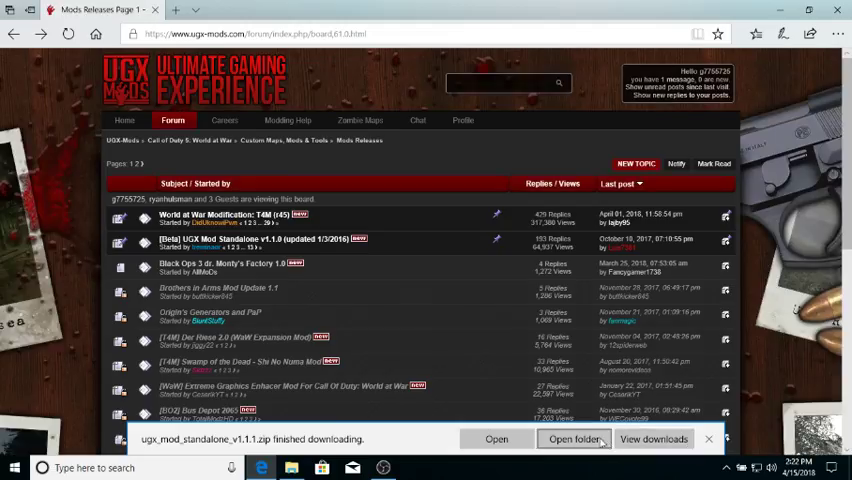
{"action": "left_click", "coordinate": [572, 439]}
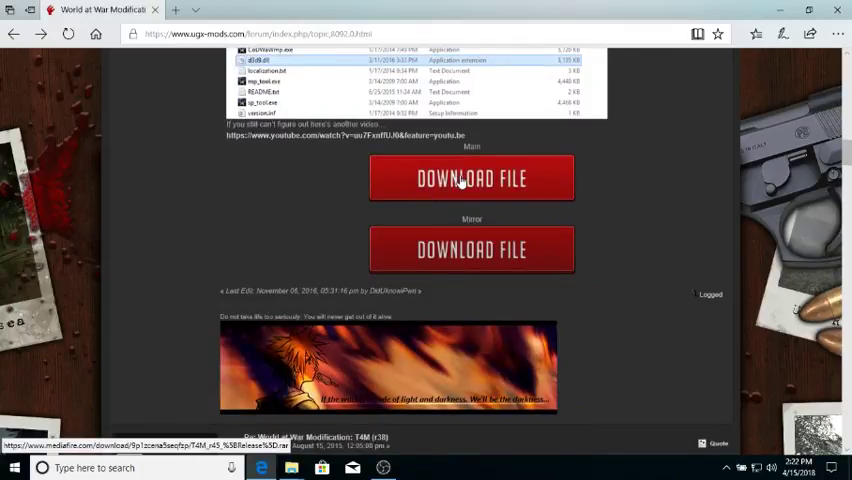
{"action": "left_click", "coordinate": [471, 178]}
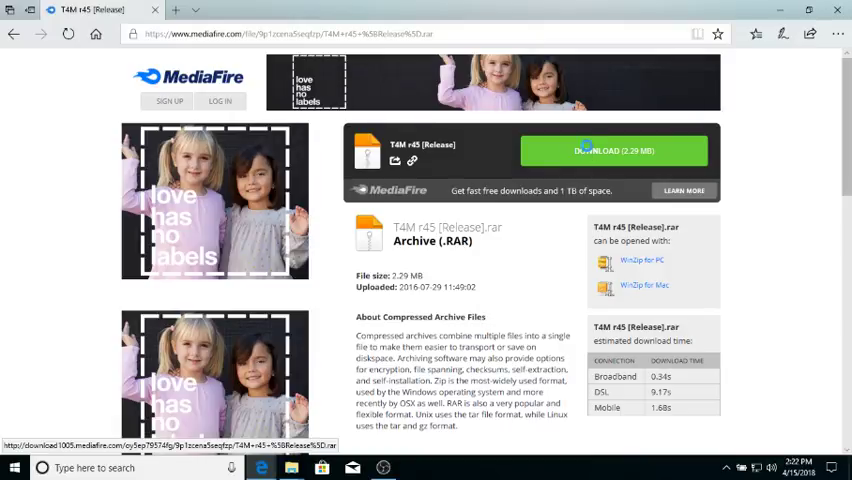
- Download T4M r45 [Release].rar from MediaFire, leaving the software-updater pop-up page
{"action": "left_click", "coordinate": [614, 151]}
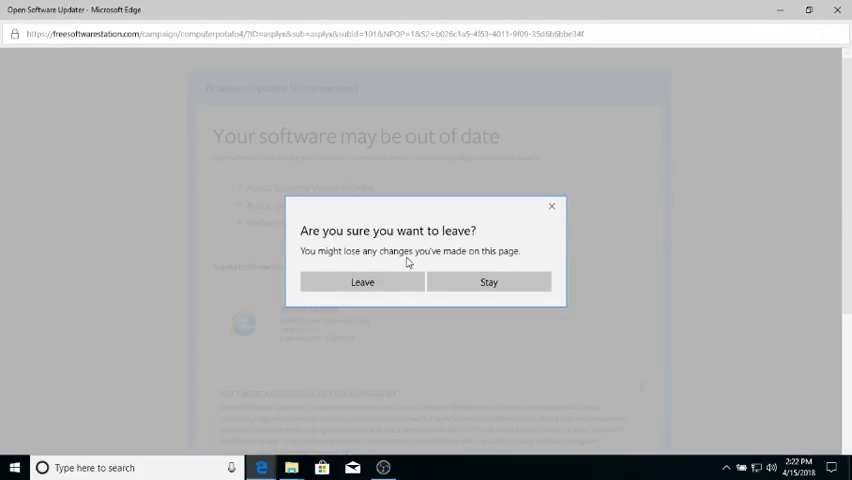
{"action": "left_click", "coordinate": [362, 282]}
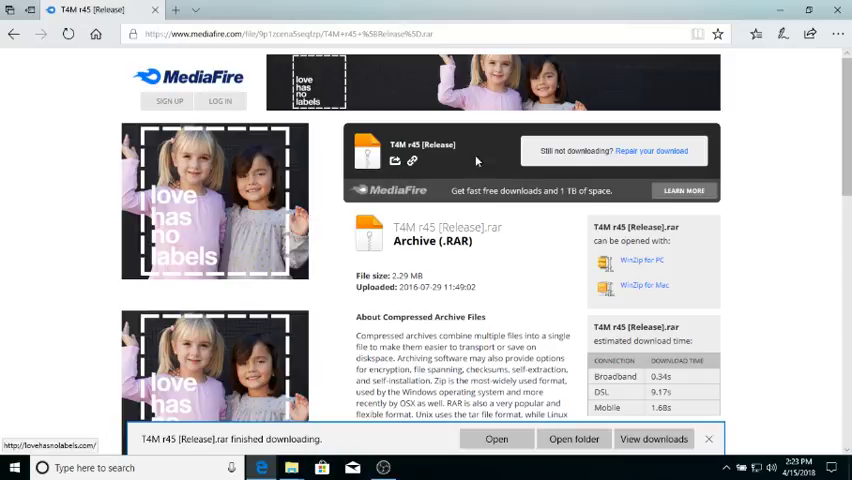
{"action": "mouse_move", "coordinate": [462, 312]}
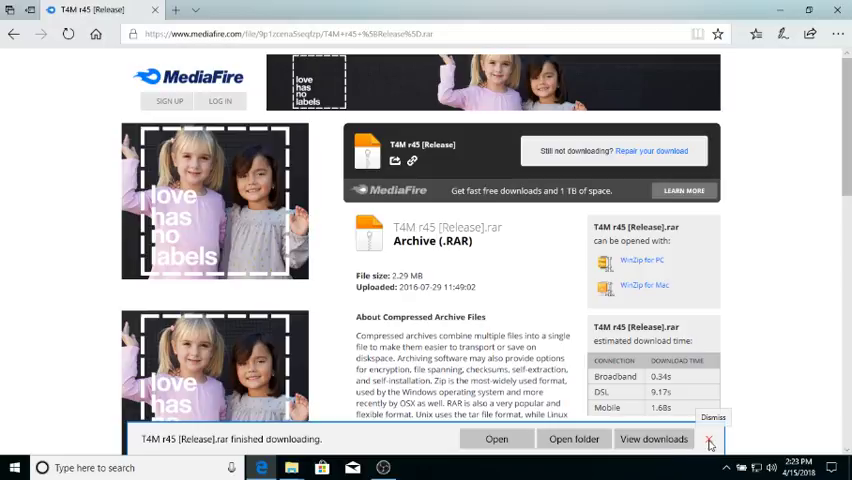
{"action": "left_click", "coordinate": [708, 440]}
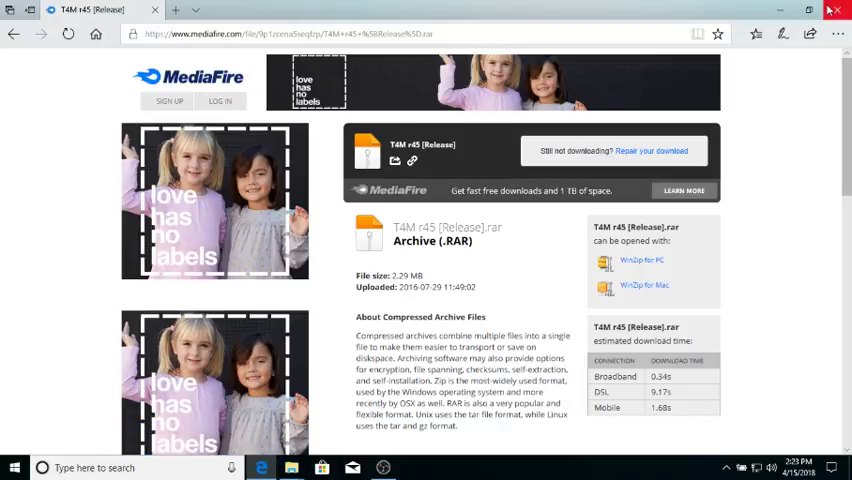
- Close Edge and Extract All of the ugx_mod_standalone_v1.1.1 zip into its suggested Downloads folder
{"action": "left_click", "coordinate": [834, 11]}
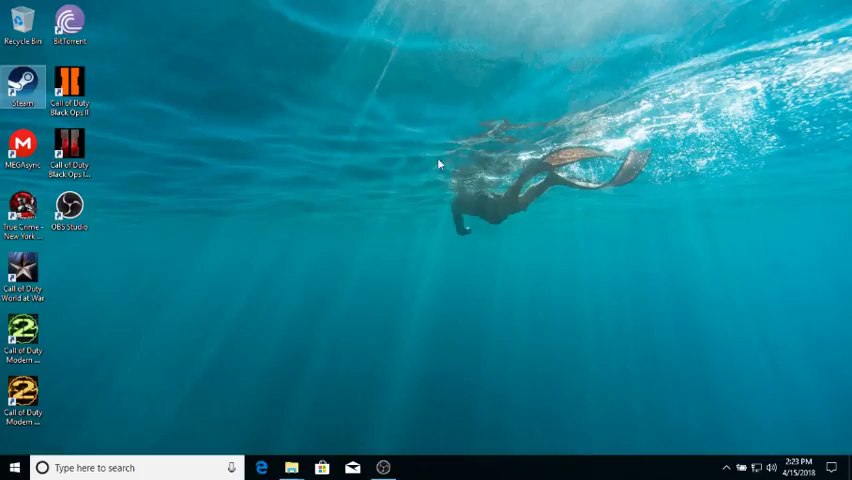
{"action": "mouse_move", "coordinate": [291, 467]}
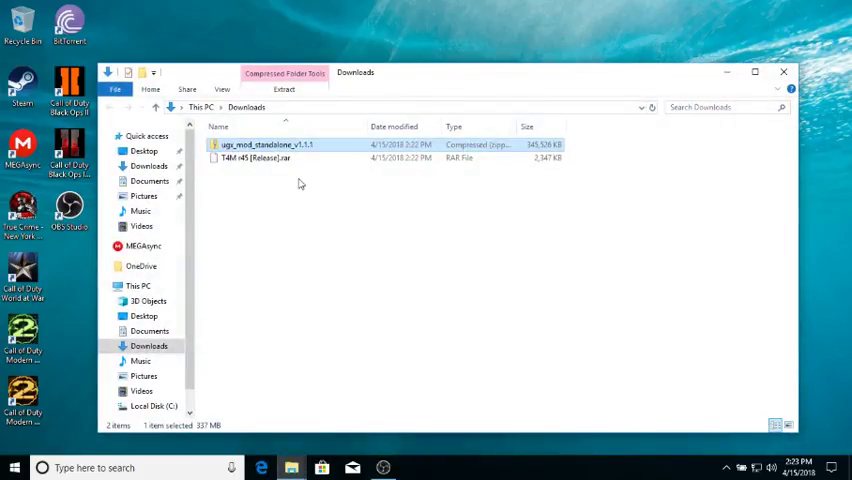
{"action": "right_click", "coordinate": [300, 185]}
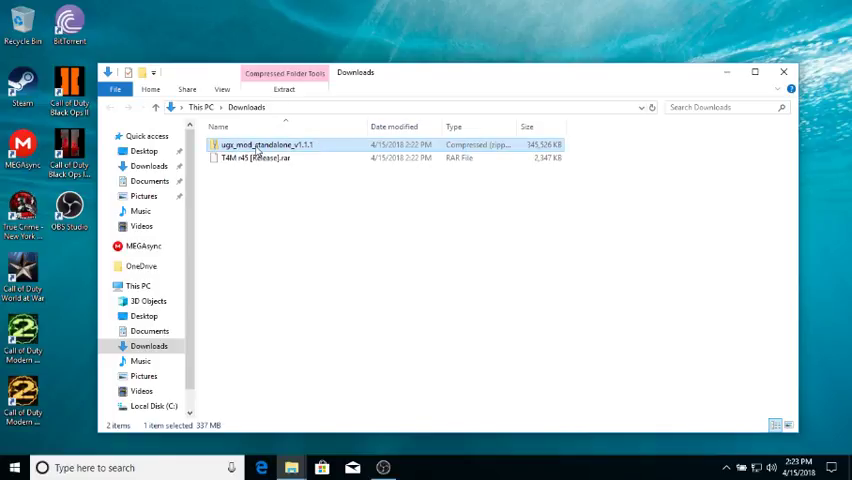
{"action": "left_click", "coordinate": [284, 80]}
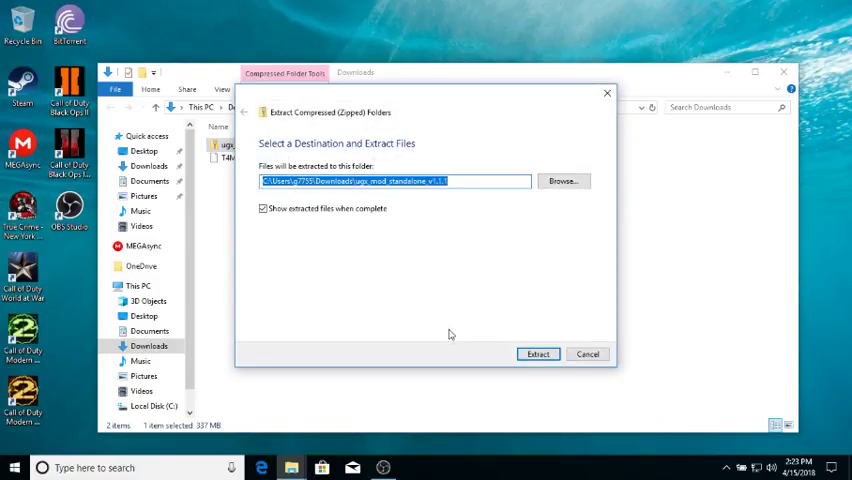
{"action": "left_click", "coordinate": [538, 354]}
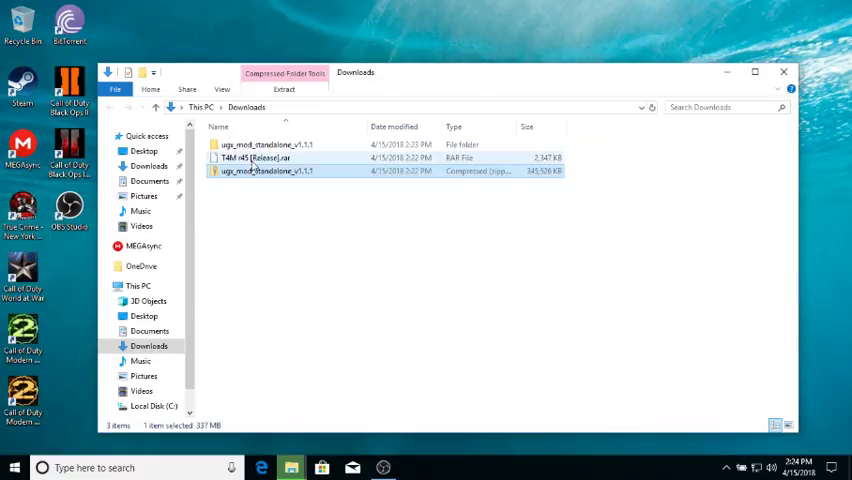
- Extract T4M r45 [Release].rar with 7-Zip into Downloads, then enter the UGX Mod folder
{"action": "right_click", "coordinate": [255, 158]}
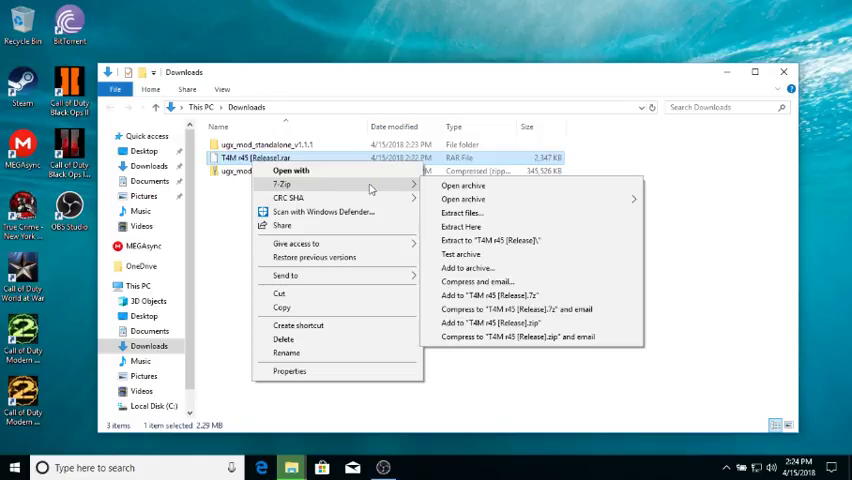
{"action": "left_click", "coordinate": [461, 213]}
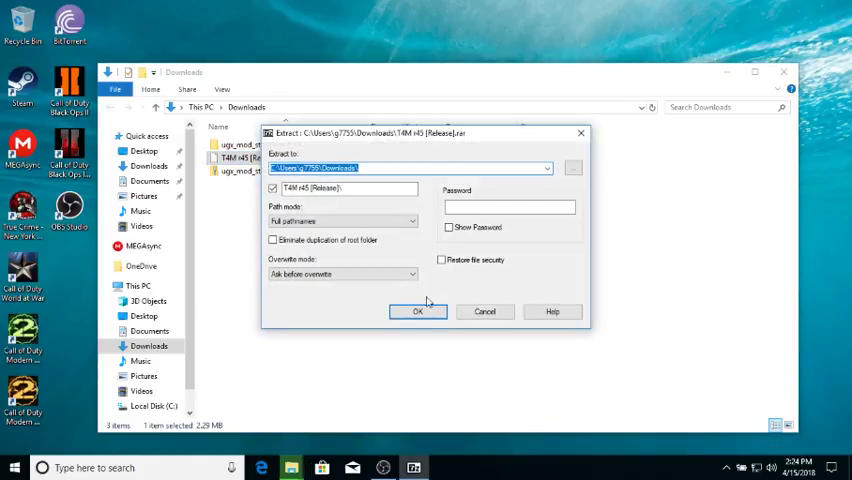
{"action": "left_click", "coordinate": [417, 311]}
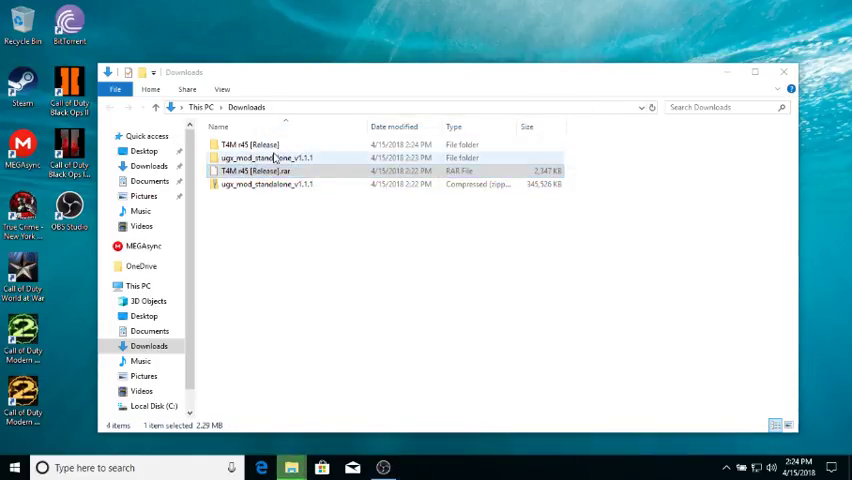
{"action": "double_click", "coordinate": [265, 157]}
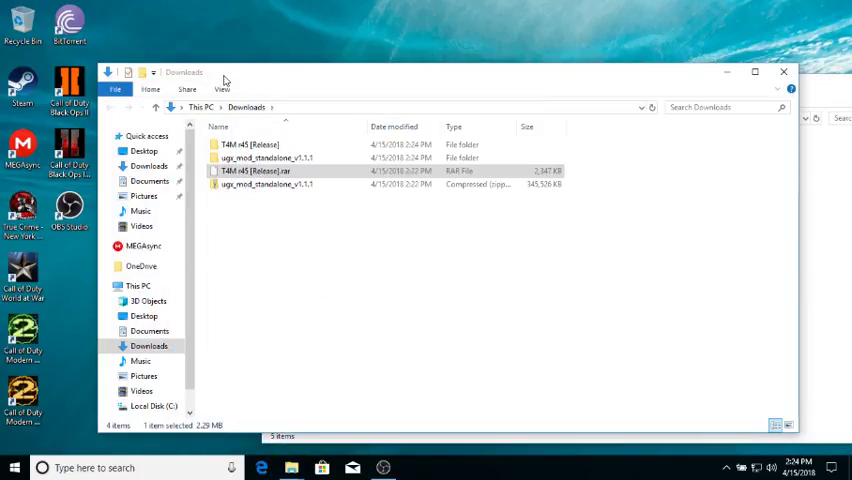
- Move UGX Mod's map_source, mods, raw, texture_assets and zone_source into the Call of Duty World at War folder
{"action": "double_click", "coordinate": [266, 158]}
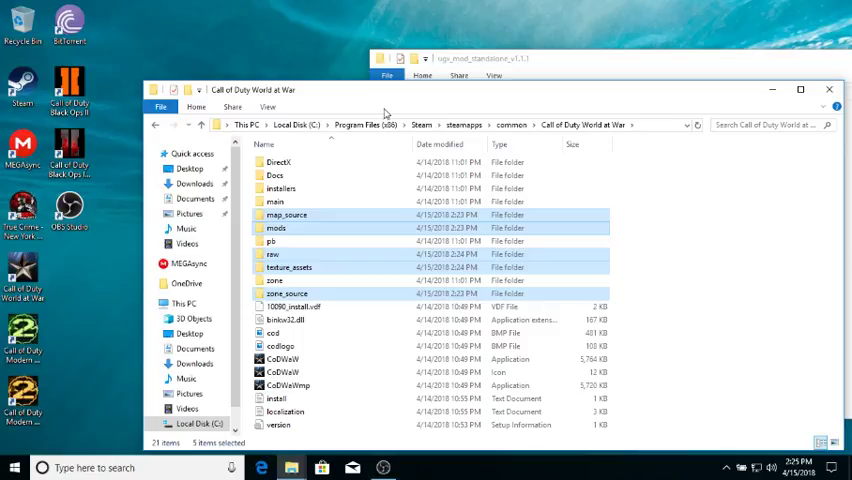
{"action": "mouse_move", "coordinate": [414, 102]}
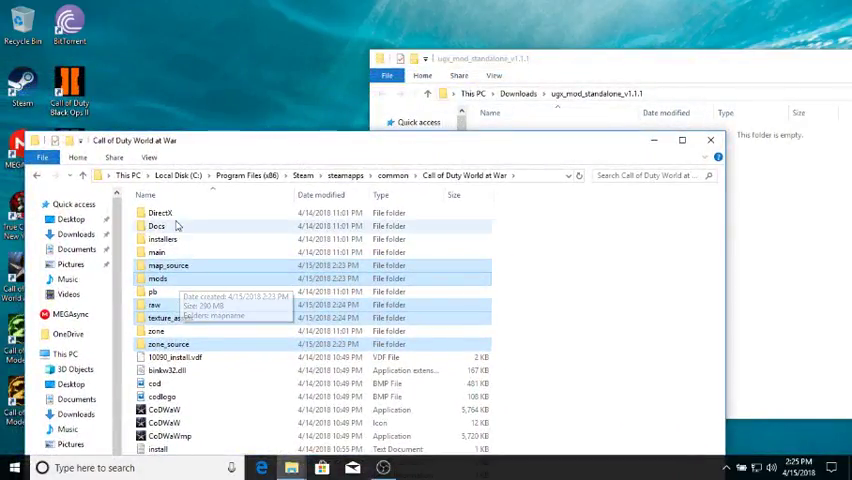
{"action": "mouse_move", "coordinate": [273, 116]}
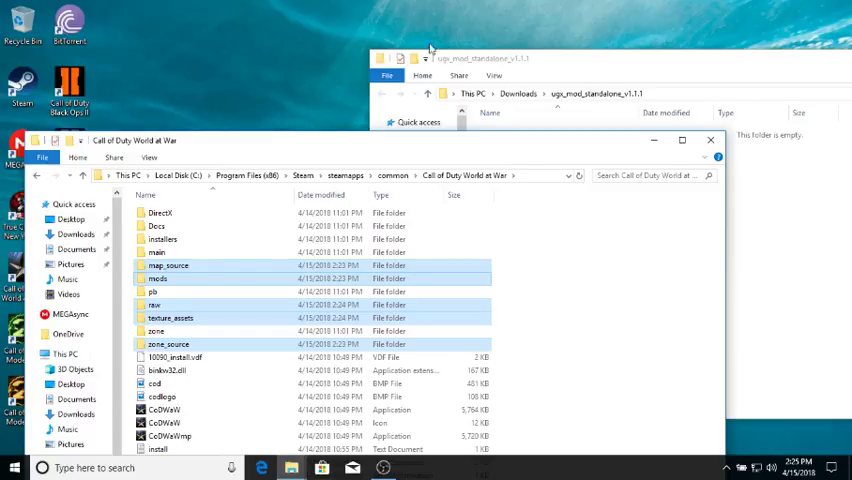
{"action": "mouse_move", "coordinate": [549, 64]}
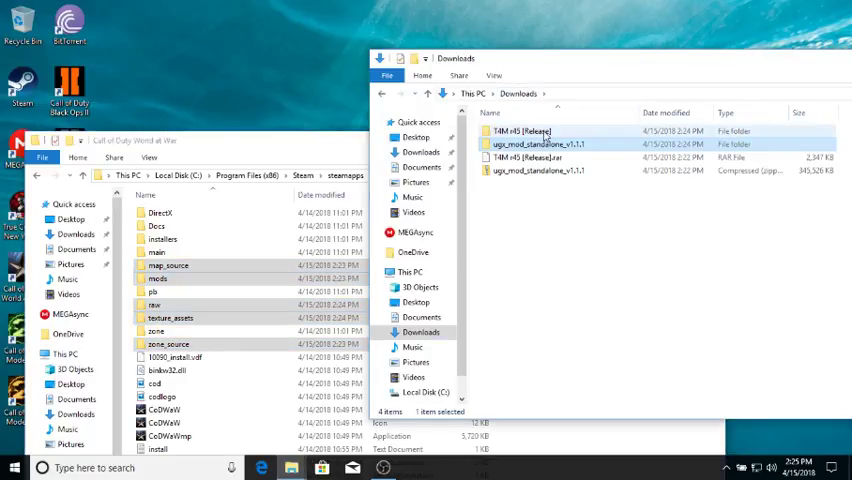
- Enter the T4M r45 [Release] folder, read its Read Me, and start carrying codlogo and d3d9.dll to the game folder
{"action": "double_click", "coordinate": [522, 131]}
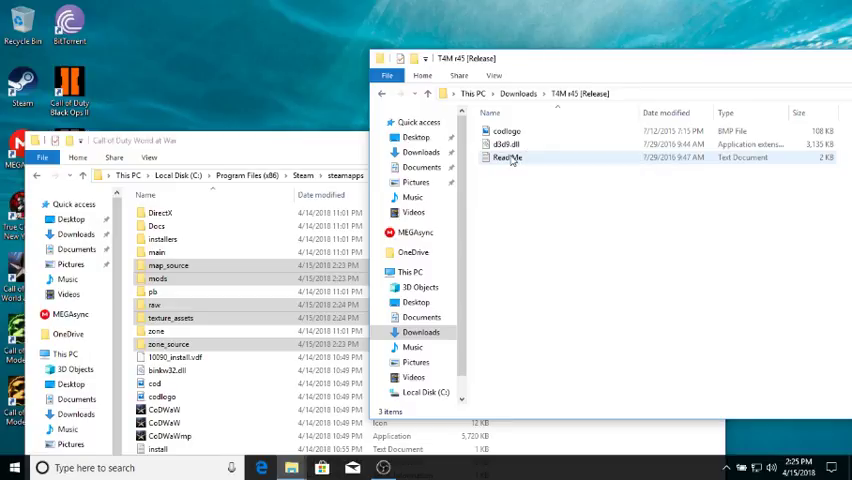
{"action": "left_click", "coordinate": [507, 157]}
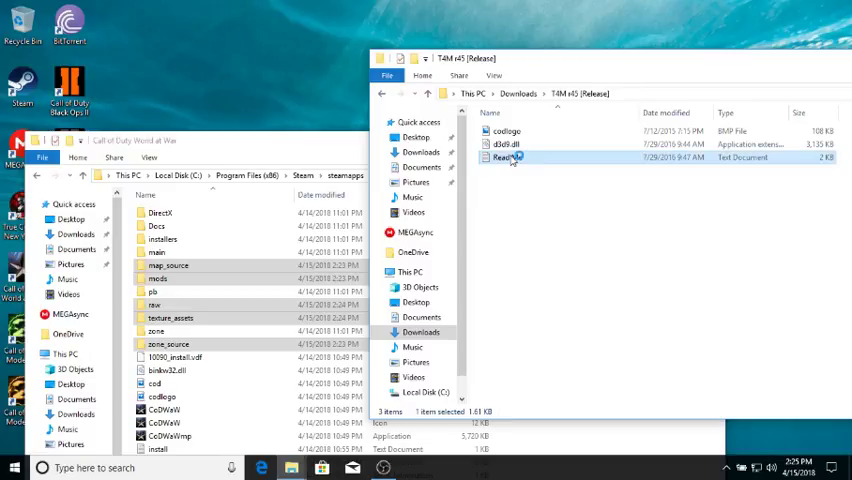
{"action": "double_click", "coordinate": [505, 157]}
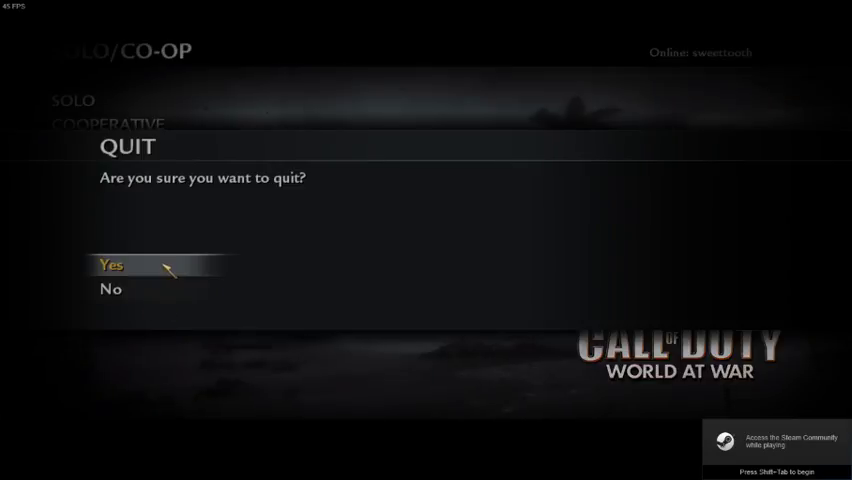
{"action": "left_click", "coordinate": [111, 265]}
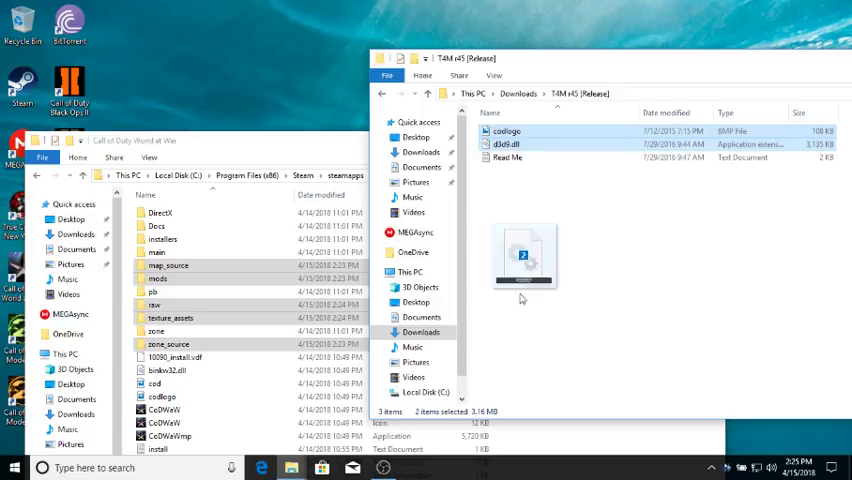